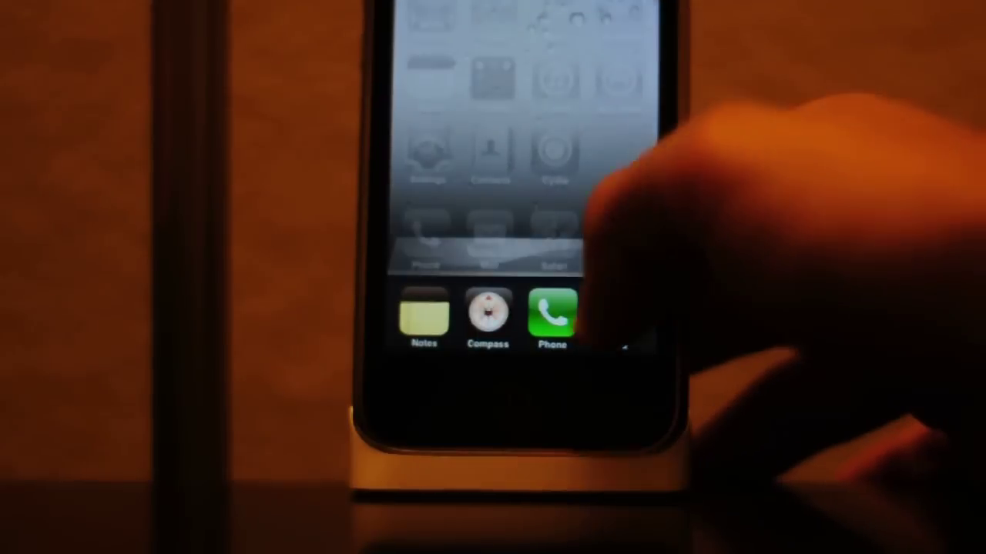
{"action": "scroll", "scroll_direction": "left", "scroll_amount": 3}
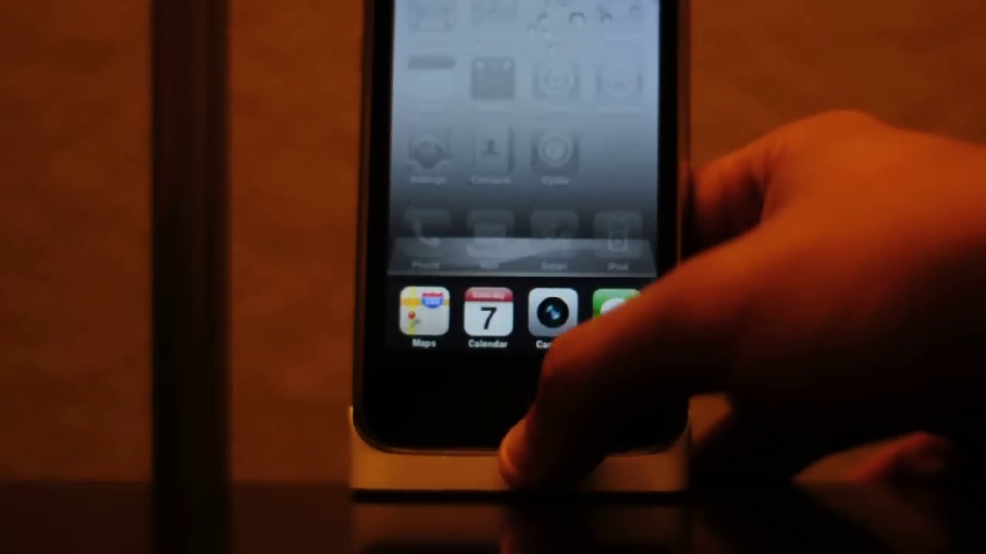